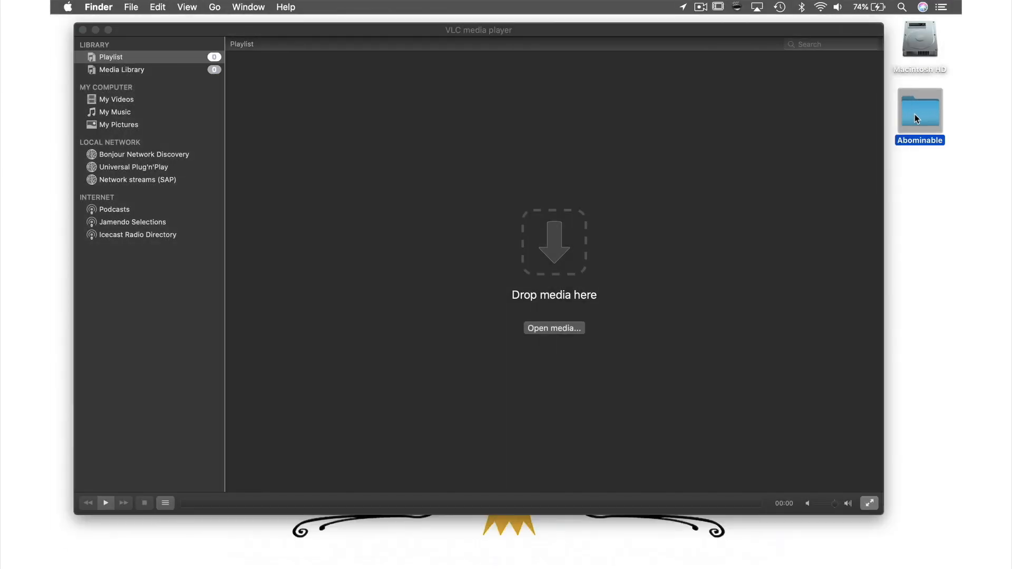
Step: Open the Abominable desktop folder and scroll through its VIDEO_TS, VOB, IFO and BUP files
double_click(919, 108)
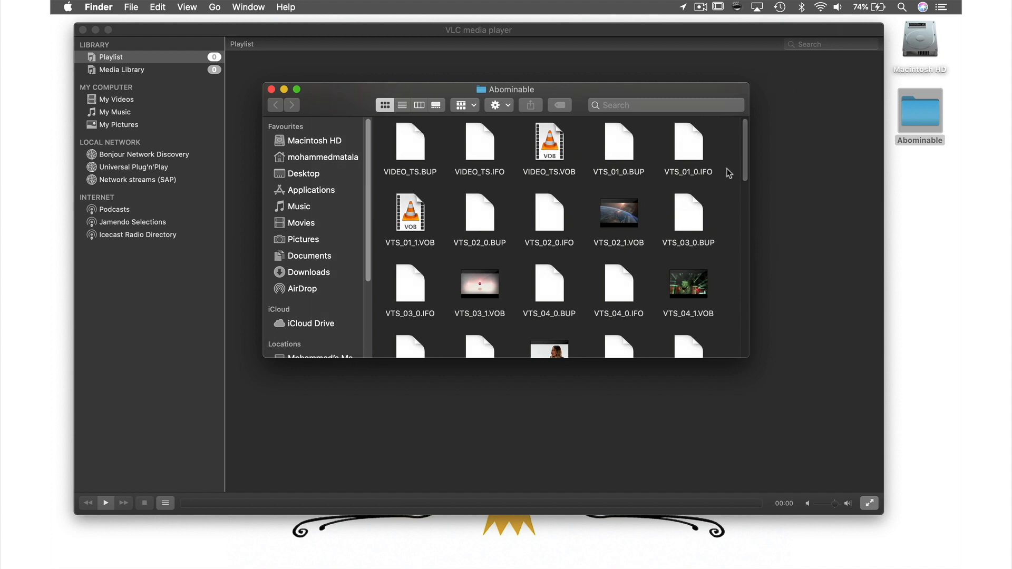
scroll("down", 3)
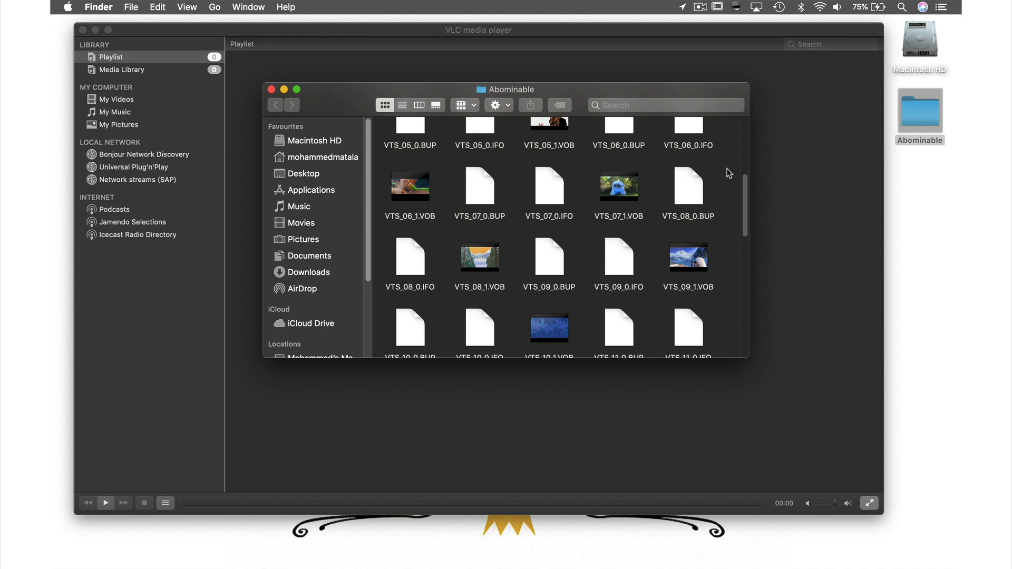
mouse_move(291, 98)
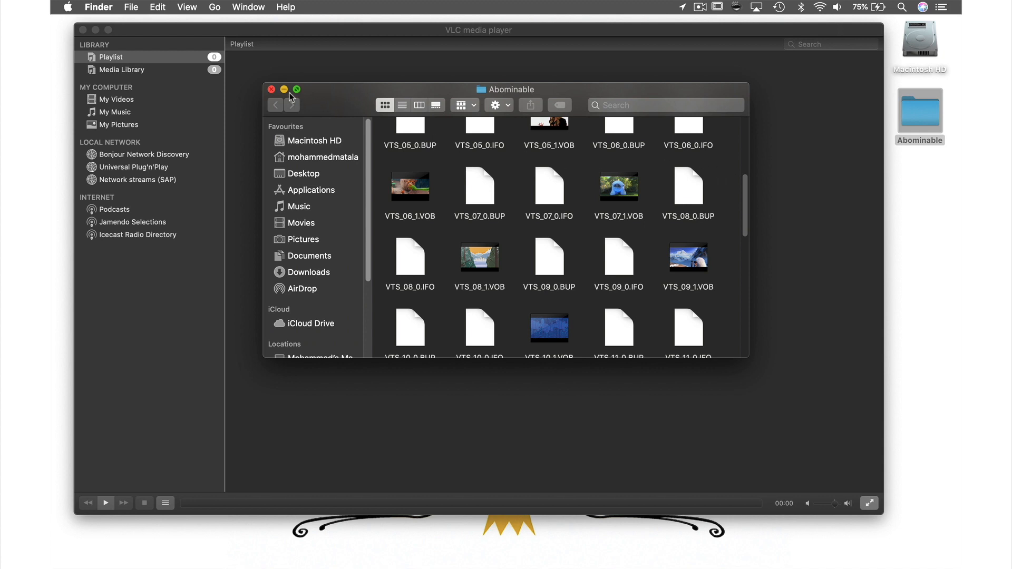
Step: Close the Abominable Finder window and choose Open Disc from VLC's File menu
left_click(271, 89)
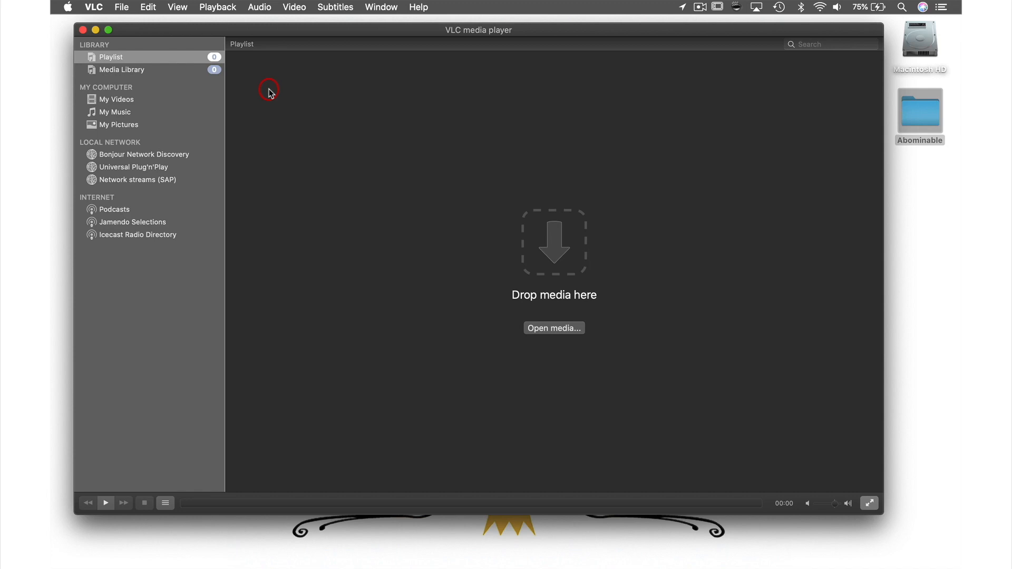
mouse_move(122, 7)
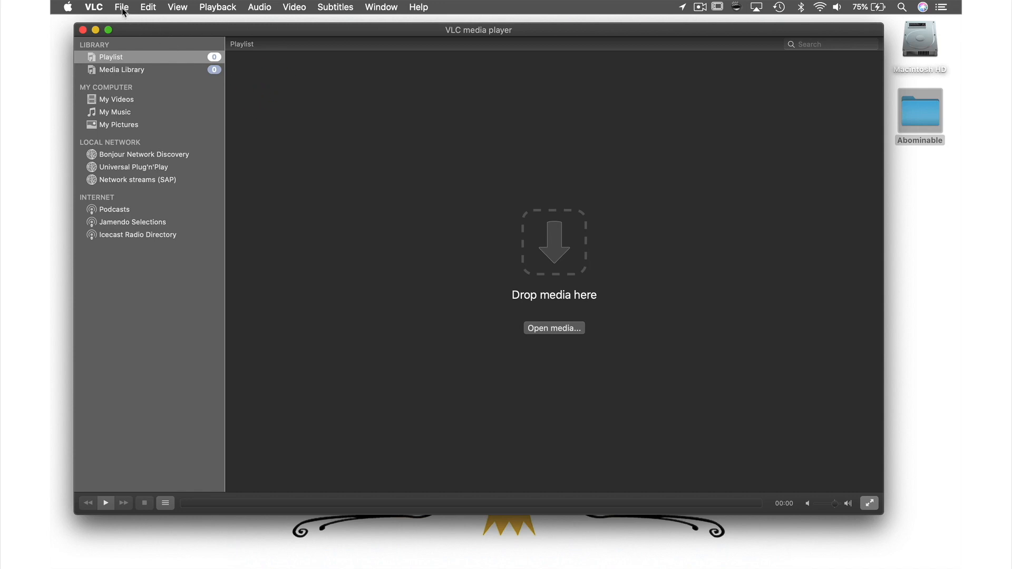
left_click(120, 7)
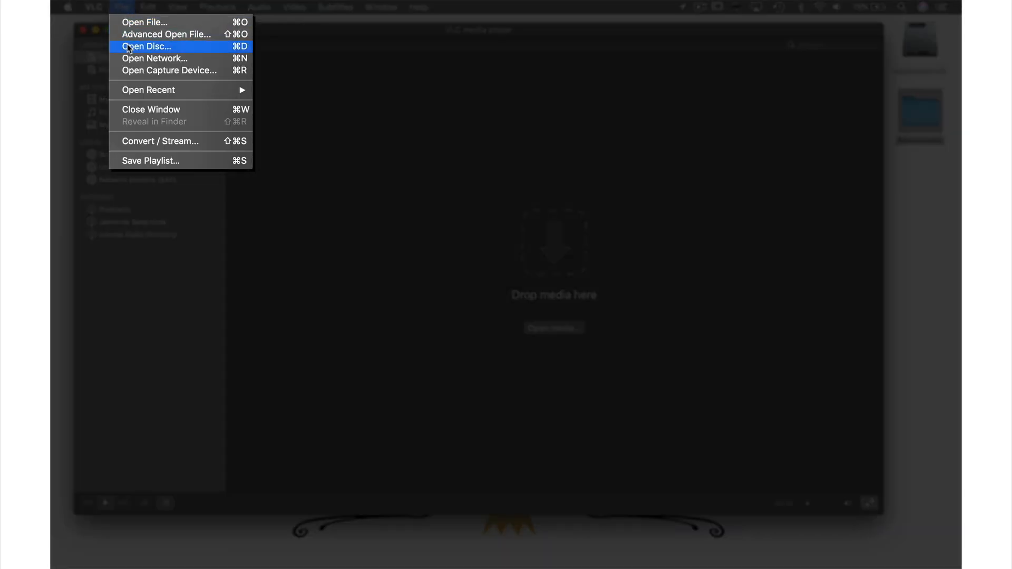
left_click(146, 46)
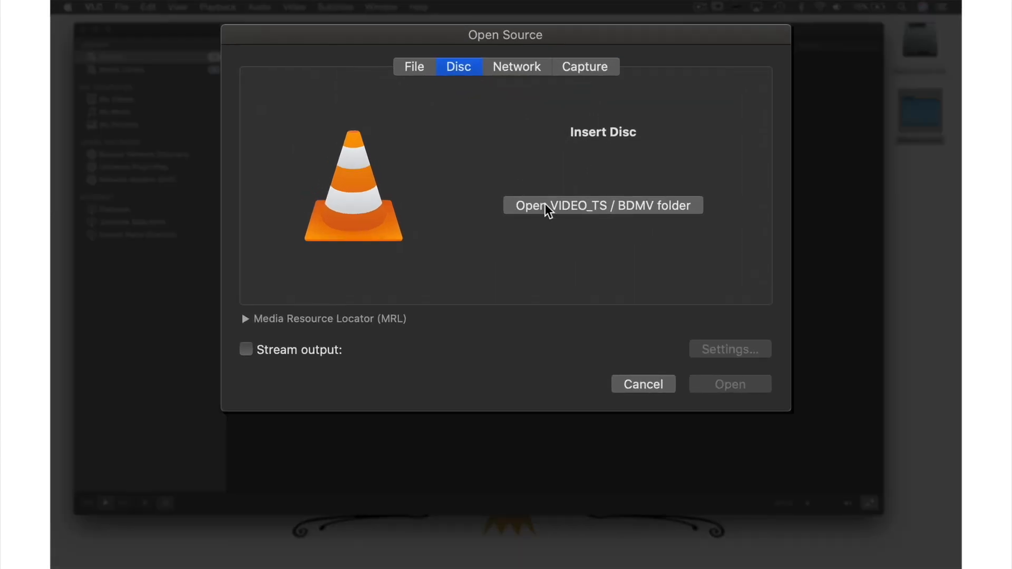
Step: Choose the Desktop's Abominable folder as the VIDEO_TS disc source
left_click(600, 205)
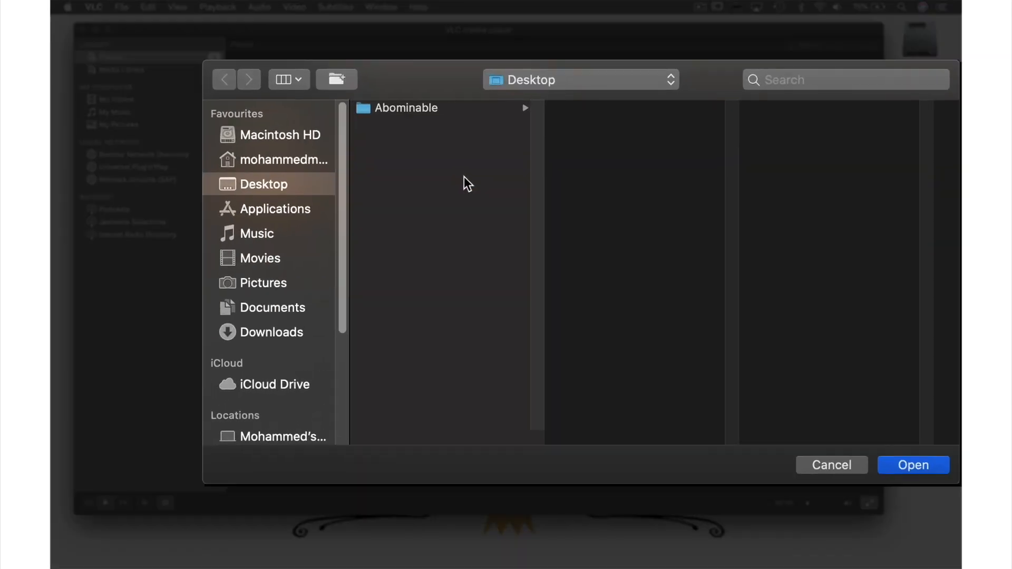
mouse_move(420, 114)
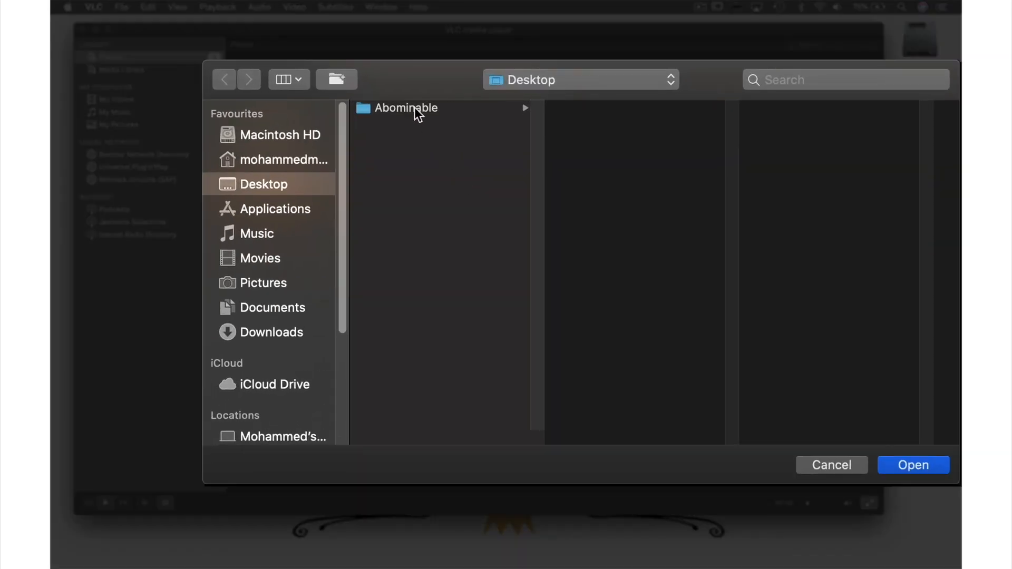
left_click(406, 107)
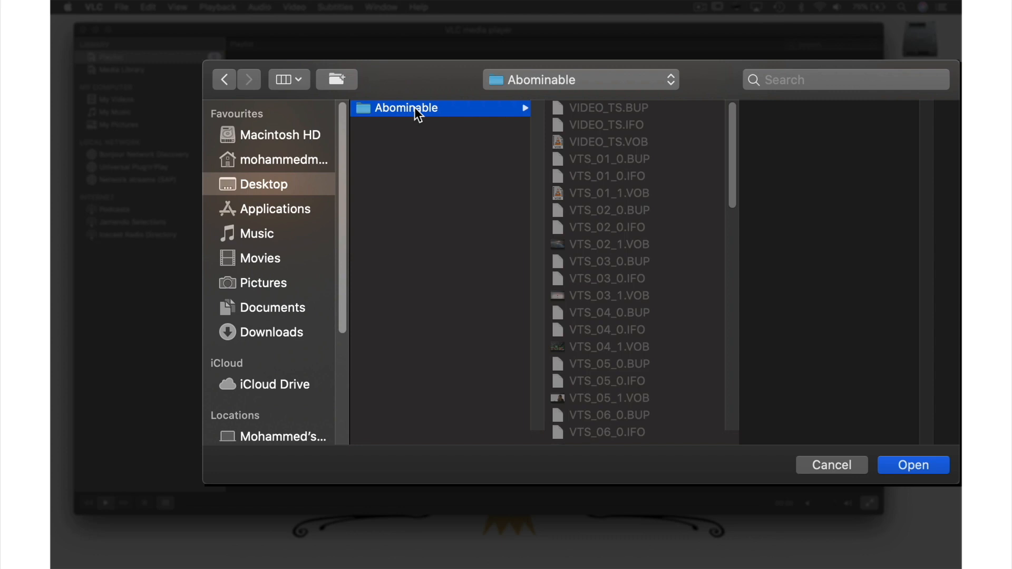
mouse_move(672, 265)
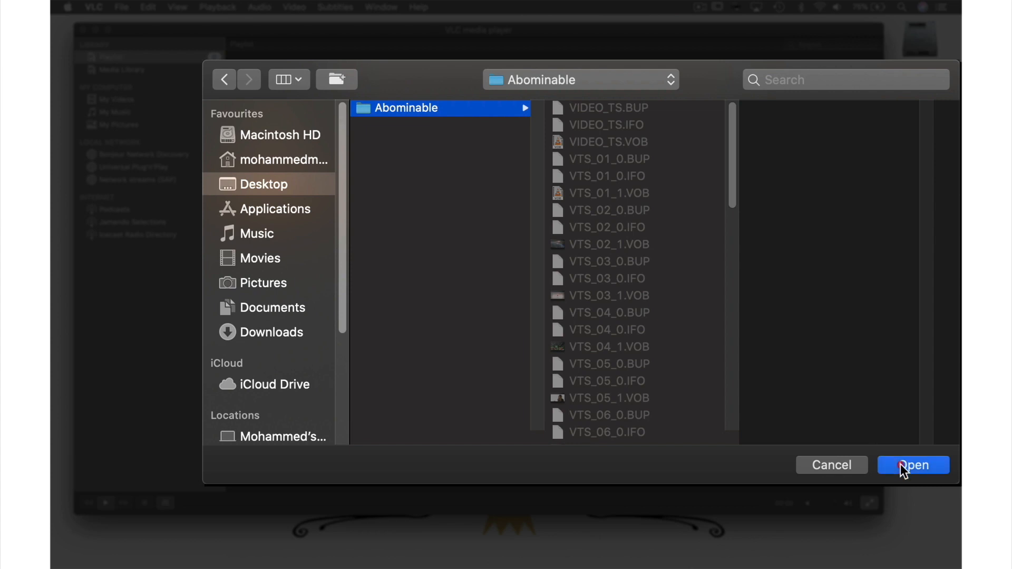
left_click(912, 464)
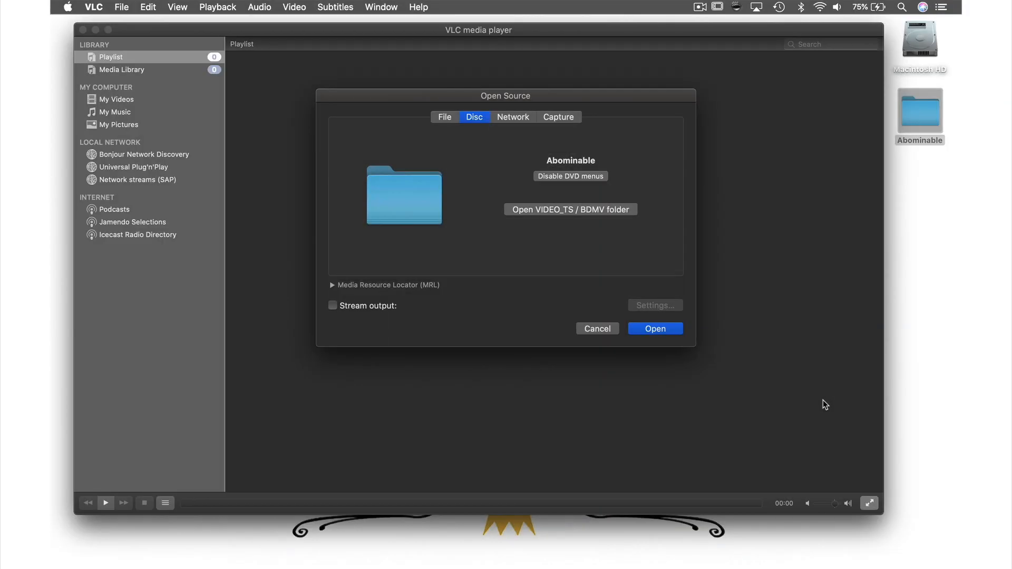
Step: Play the Abominable DVD and pick chapter 2 from the menu's CHAPTERS screen
left_click(654, 328)
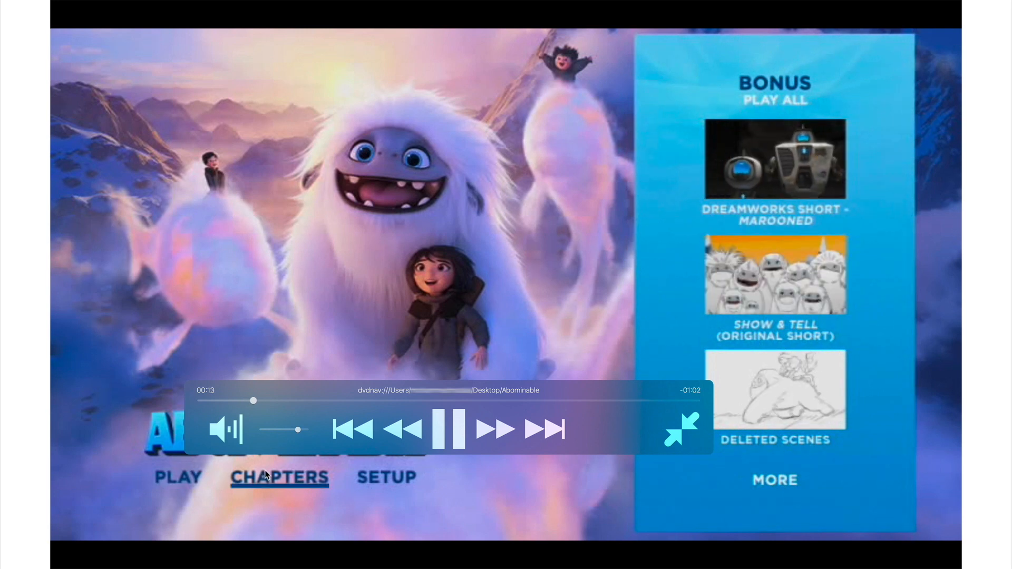
left_click(279, 477)
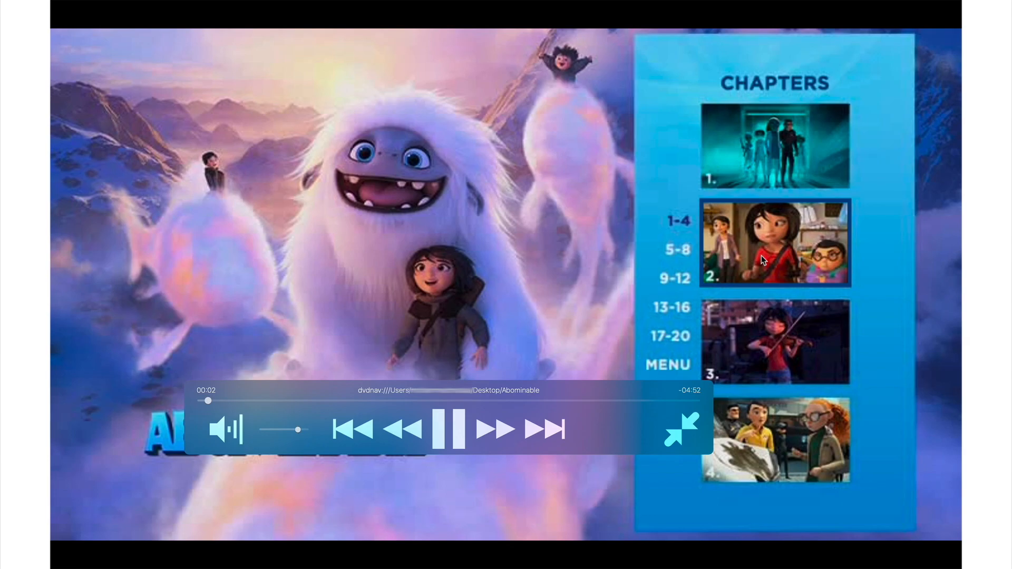
left_click(774, 242)
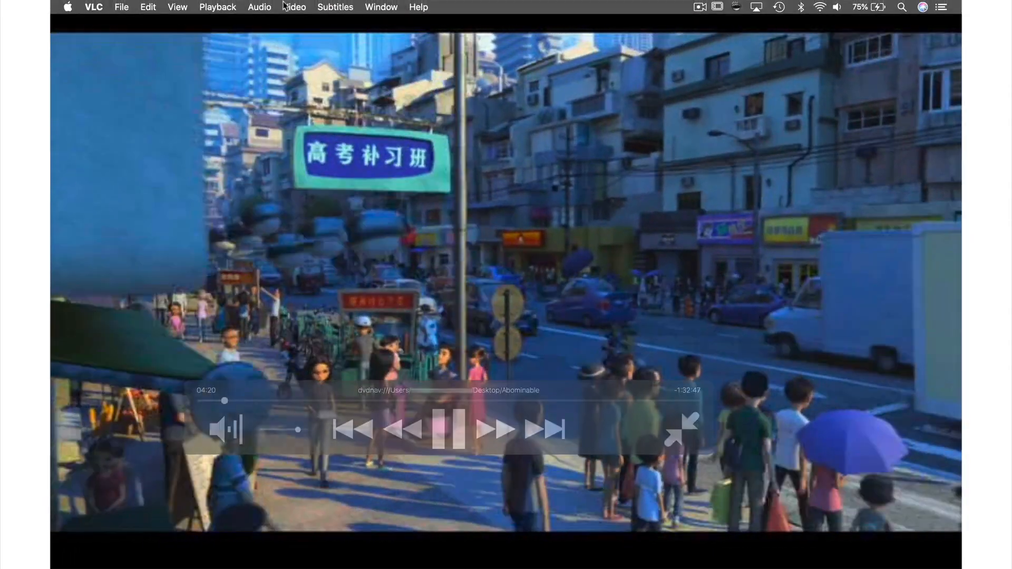
left_click(218, 6)
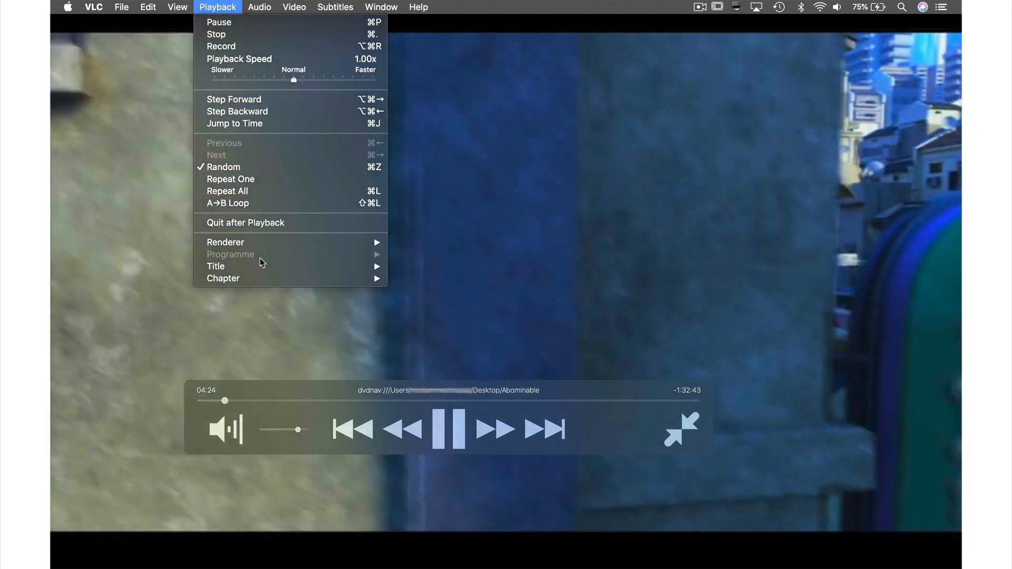
mouse_move(222, 279)
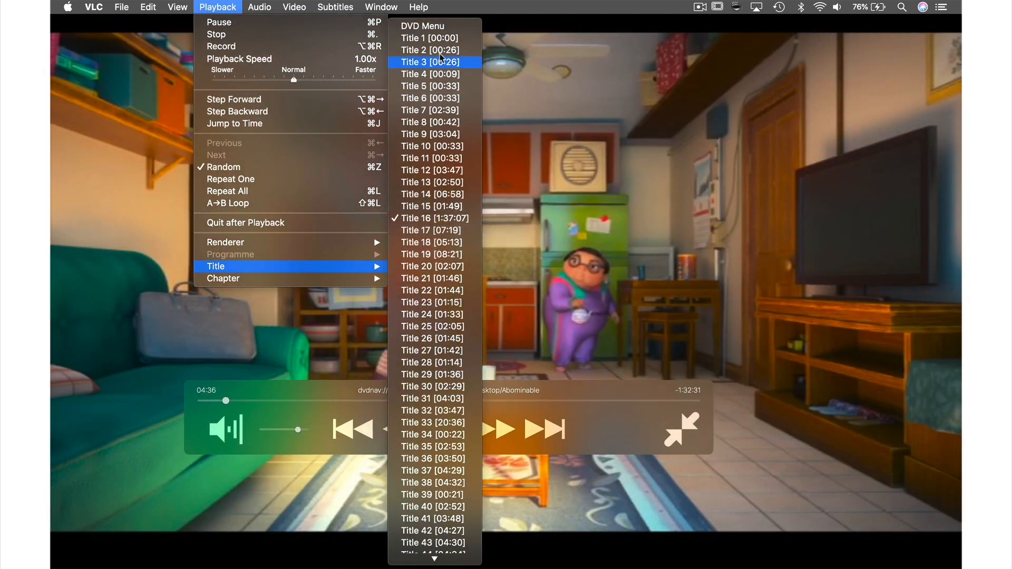
left_click(430, 62)
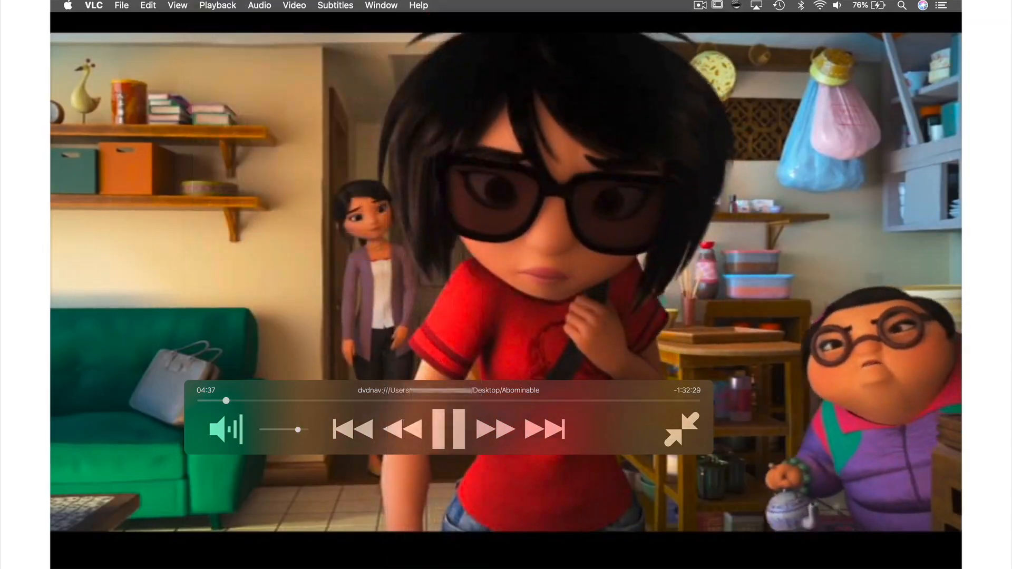